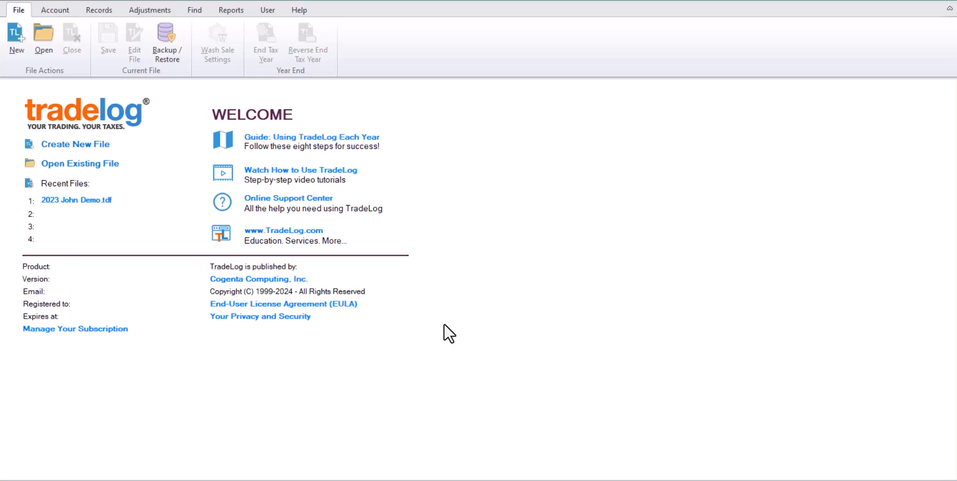
mouse_move(152, 135)
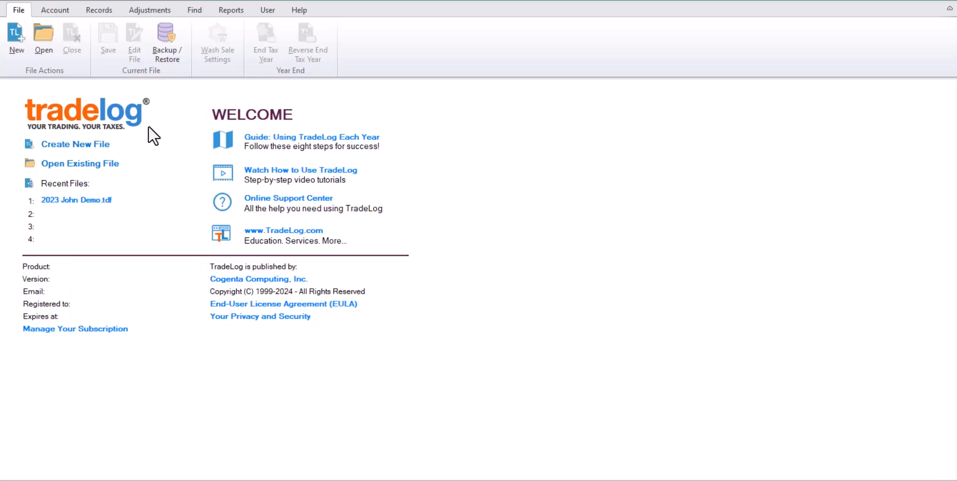
Open the first tax file under Recent Files on the TradeLog welcome page.
click(75, 144)
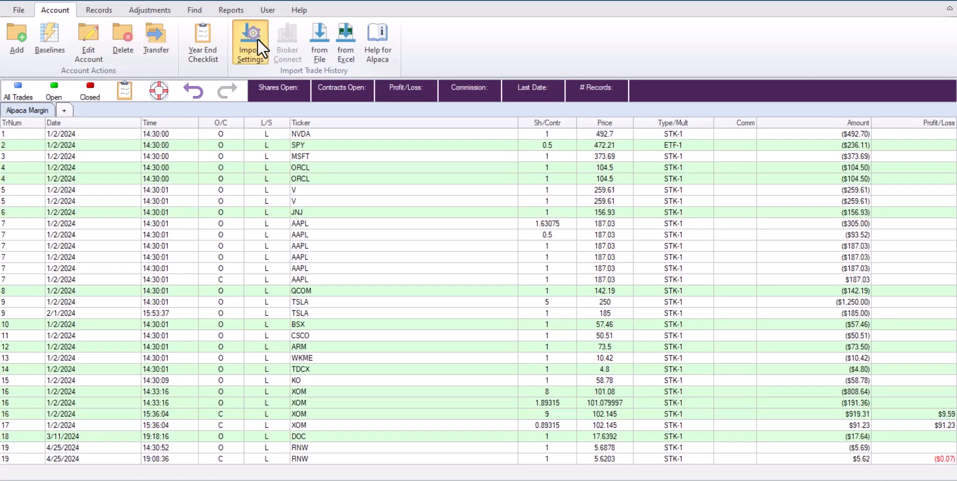
Create the Alpaca Margin account with the Alpaca import filter and agree to set up BrokerConnect now.
click(250, 35)
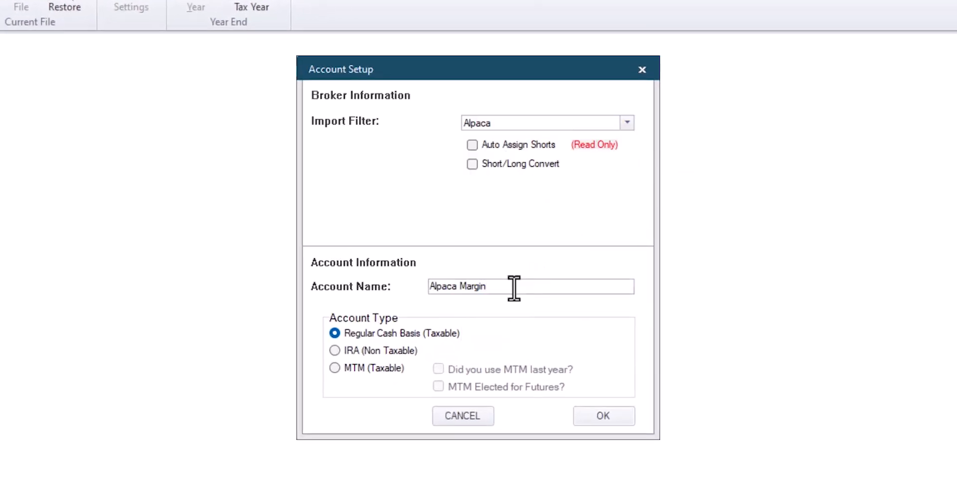
click(604, 415)
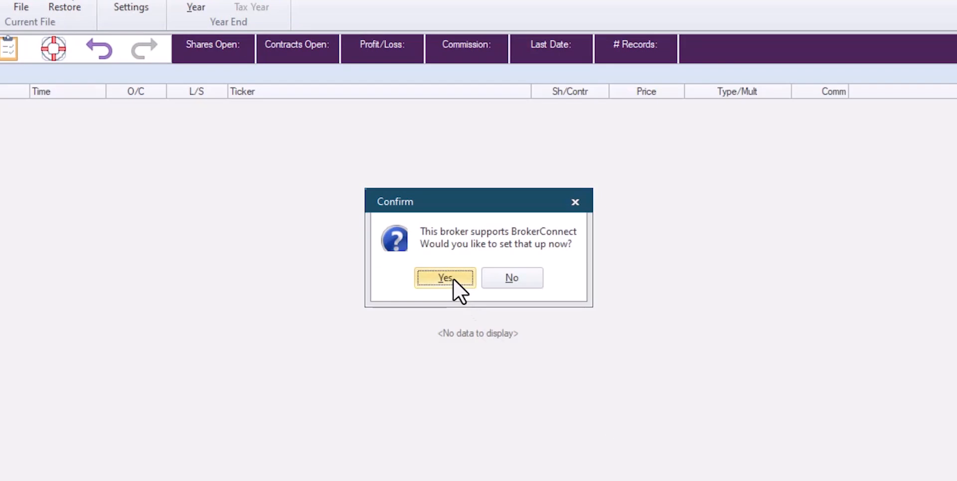
click(445, 278)
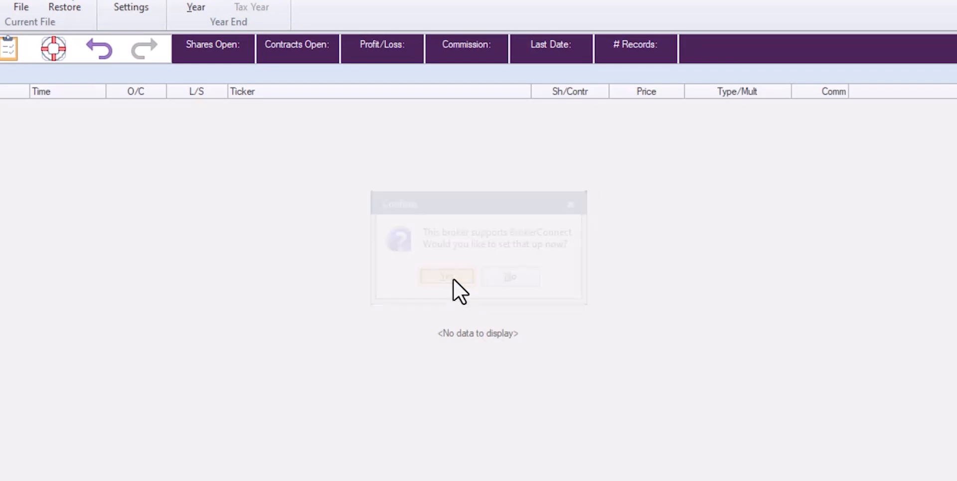
click(446, 277)
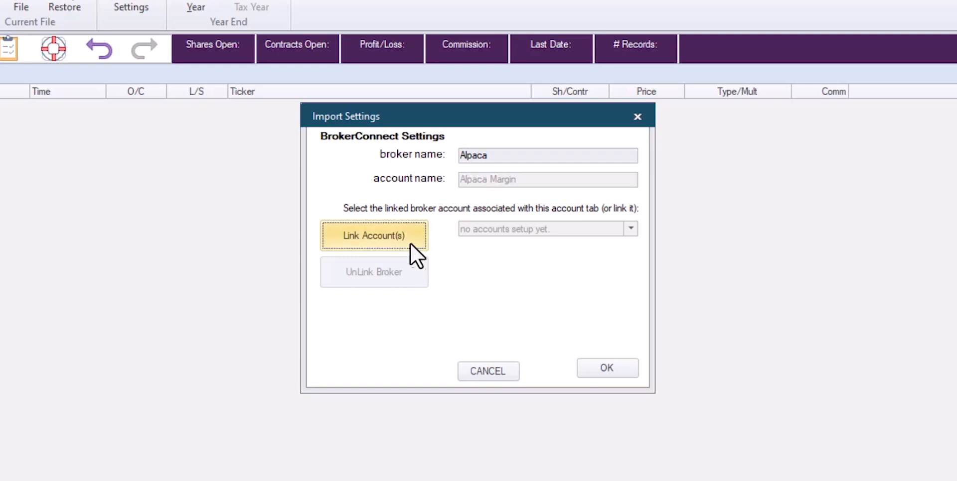
mouse_move(410, 253)
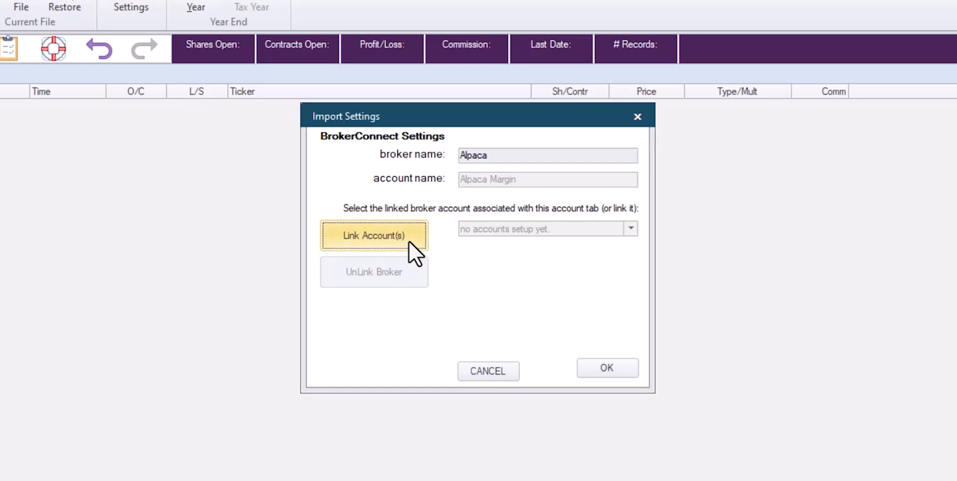
Start Link Account(s) from Import Settings, bringing up the SnapTrade connection page.
click(374, 235)
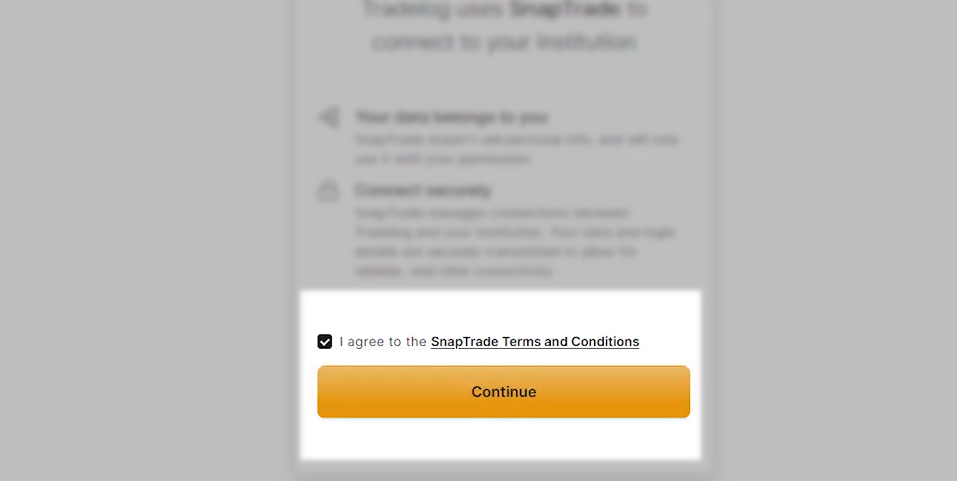
mouse_move(608, 416)
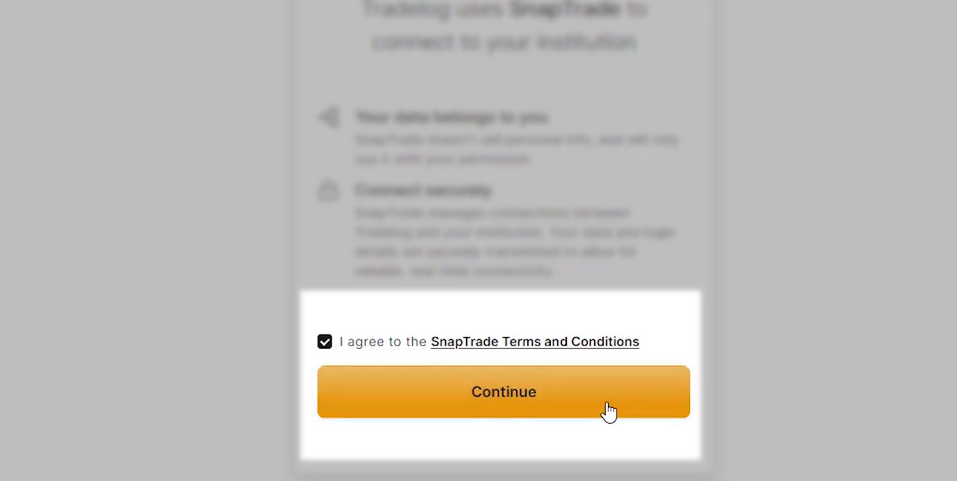
Accept SnapTrade's terms, search 'alpaca', select Alpaca as the institution and continue to its login.
click(504, 392)
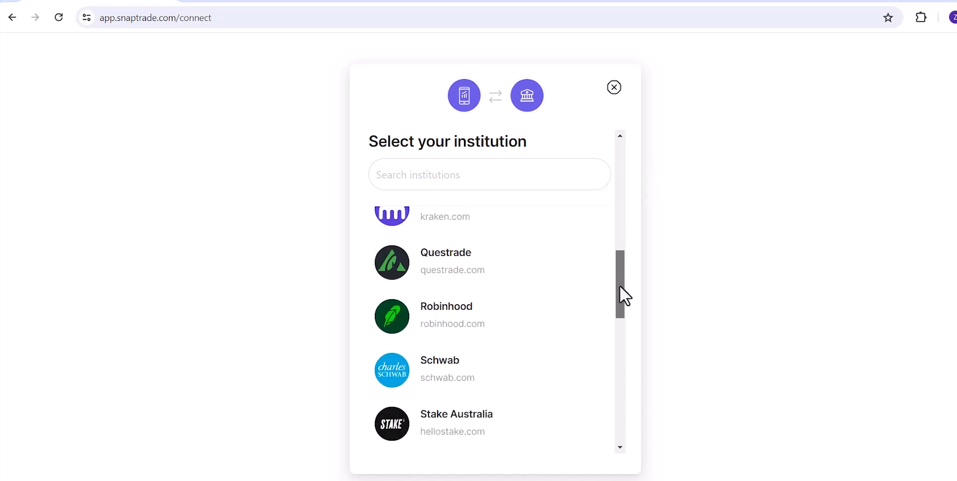
scroll(down, 3)
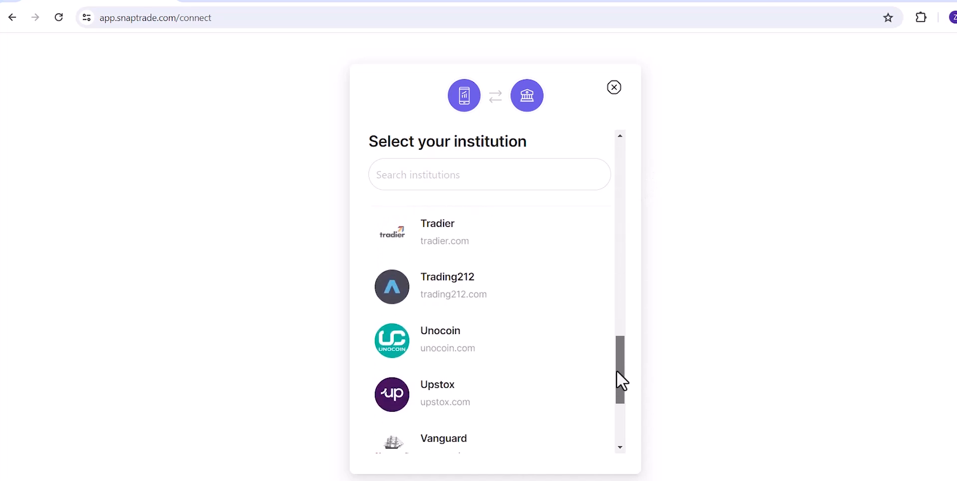
click(489, 174)
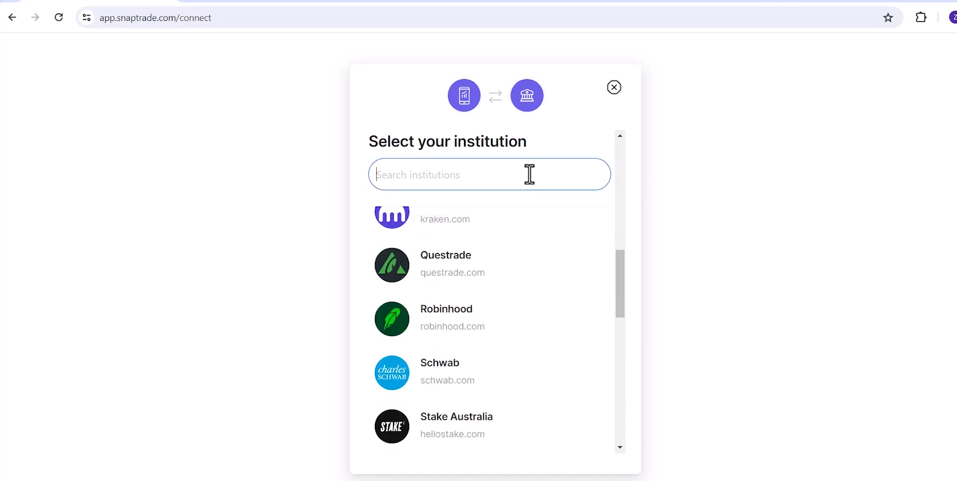
text(alpaca)
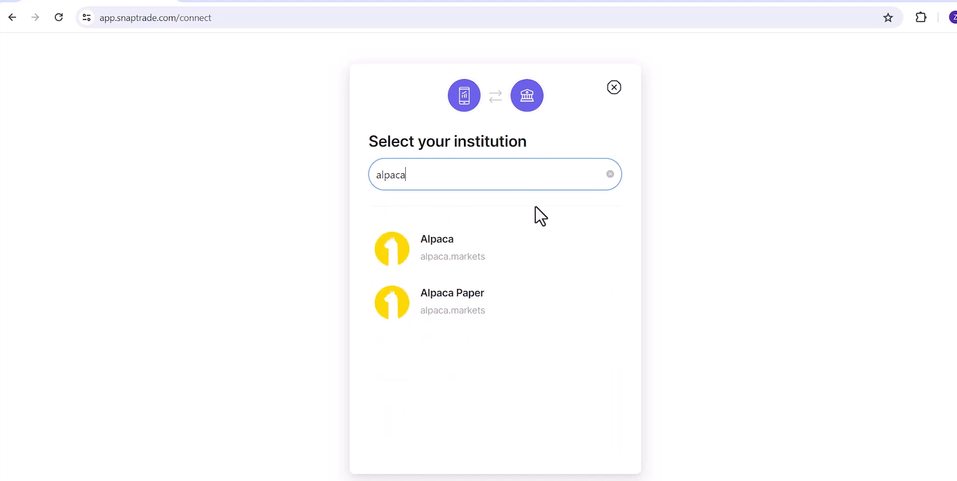
click(437, 247)
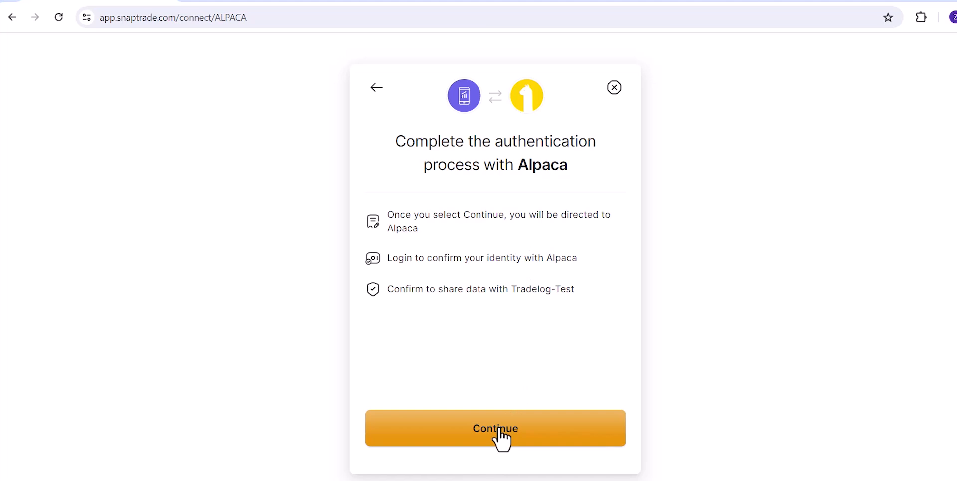
click(495, 429)
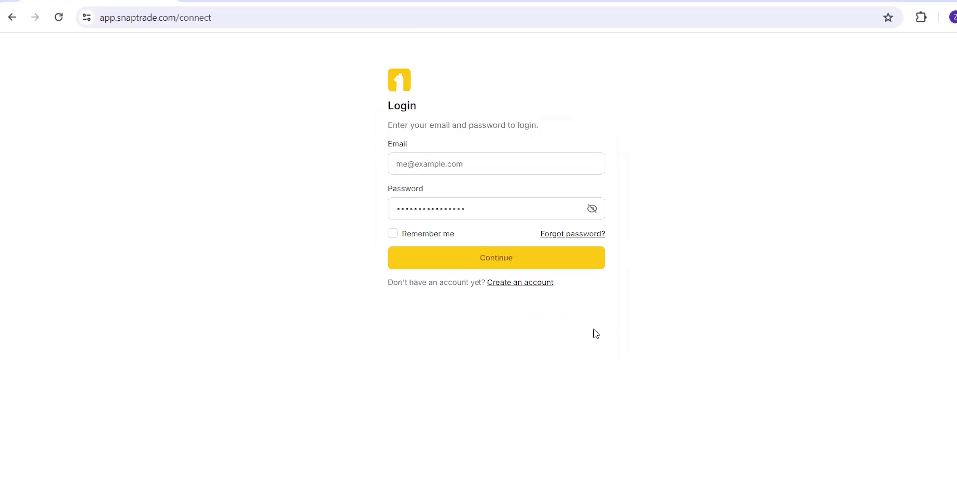
Sign in to Alpaca, allow SnapTrade access and finish the connection, returning to TradeLog.
click(496, 258)
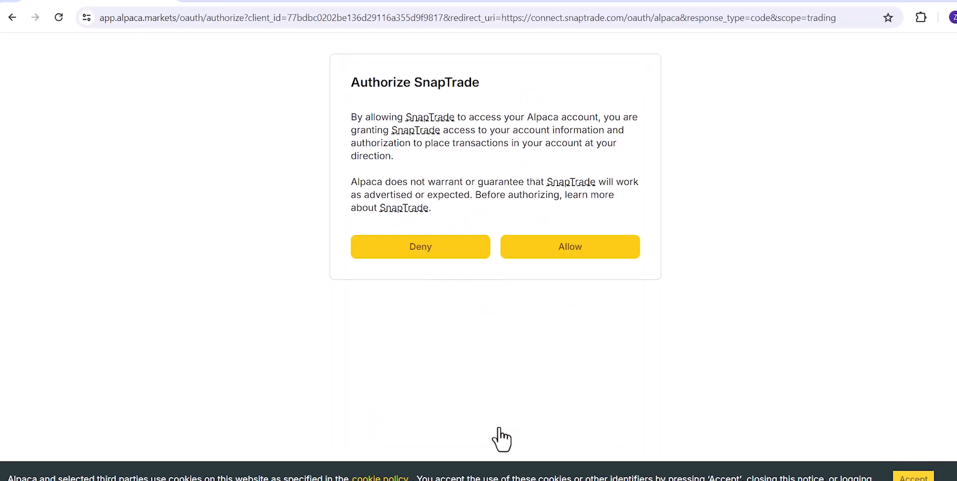
mouse_move(577, 273)
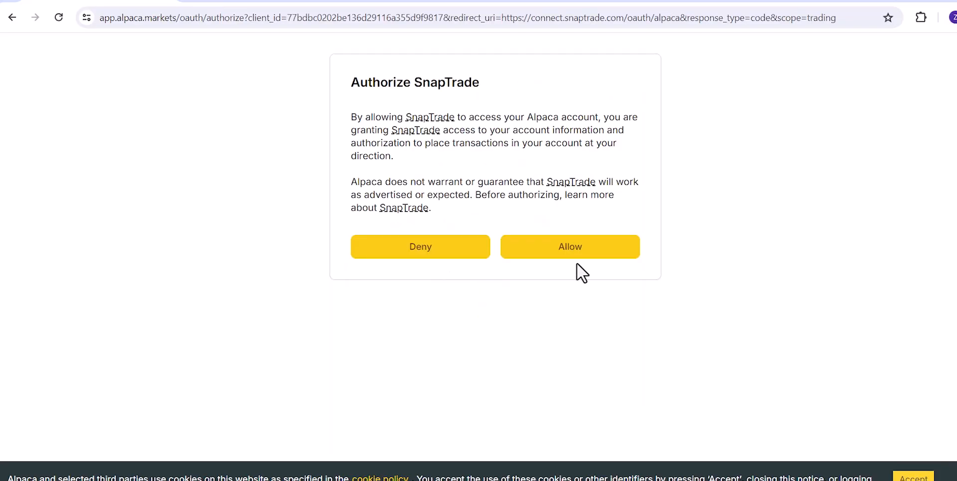
click(570, 246)
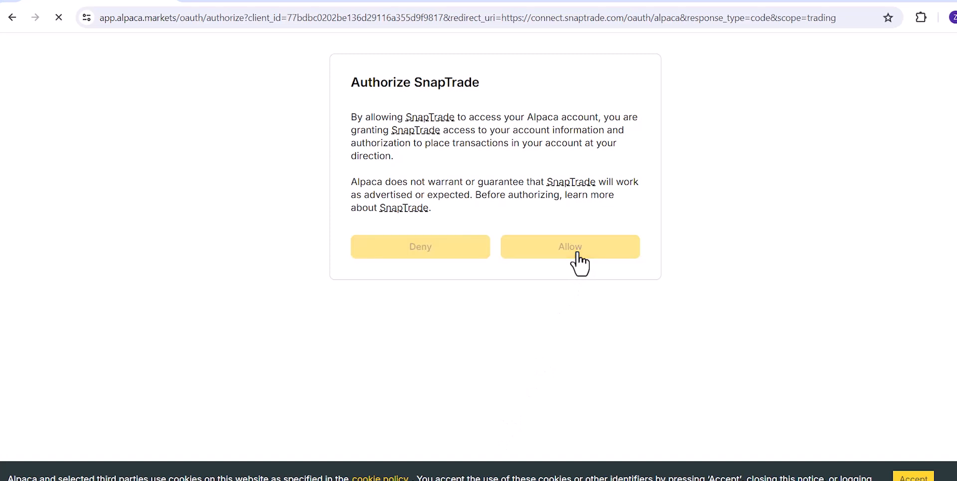
click(571, 246)
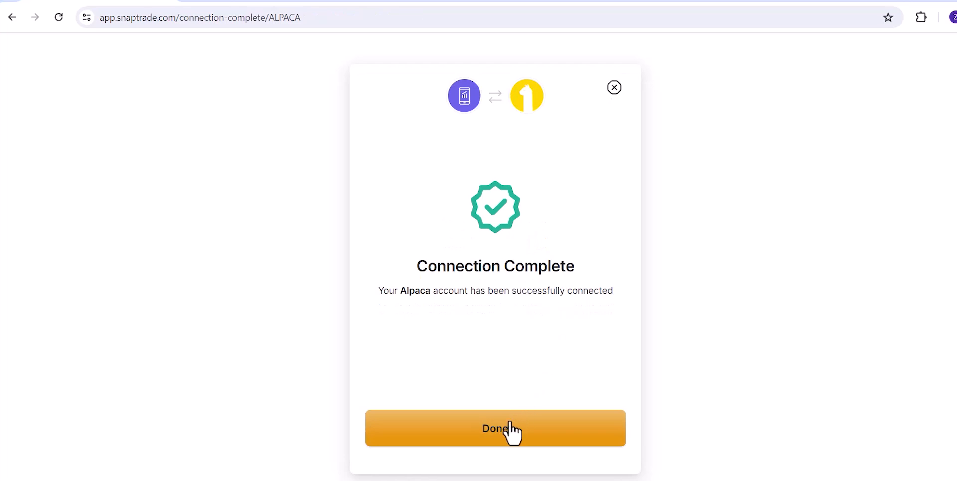
click(495, 428)
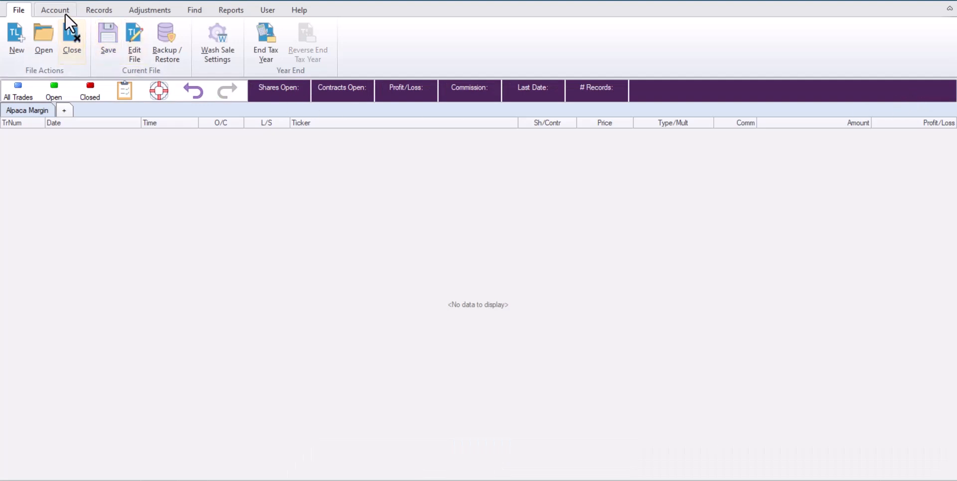
In Import Settings, choose Alpaca Margin as the linked broker account and confirm.
click(54, 9)
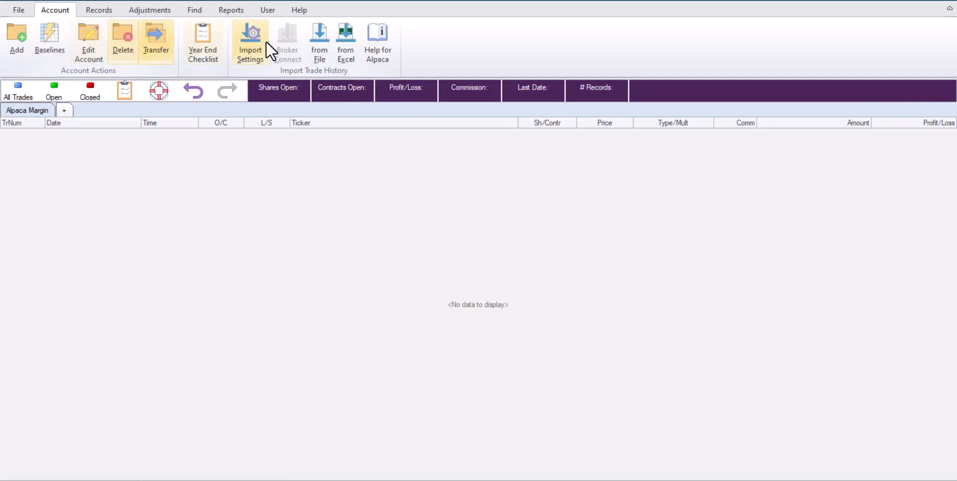
click(249, 35)
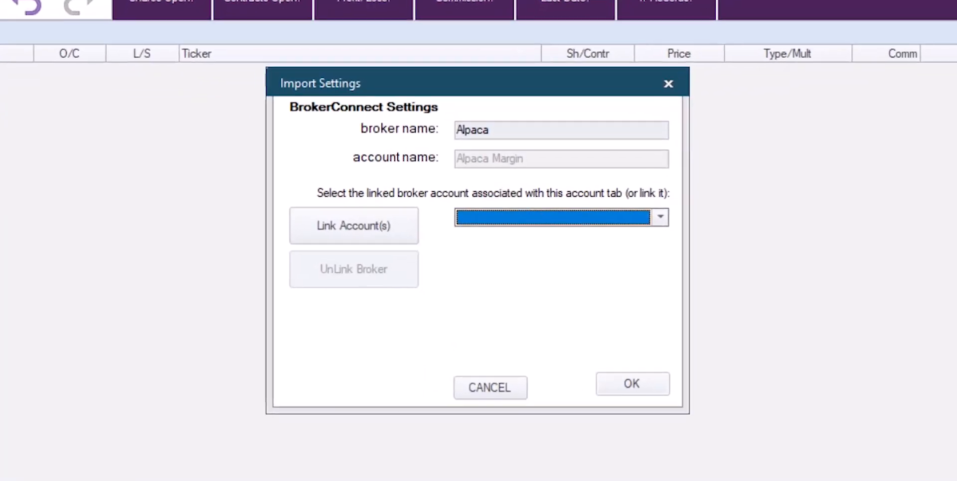
click(660, 217)
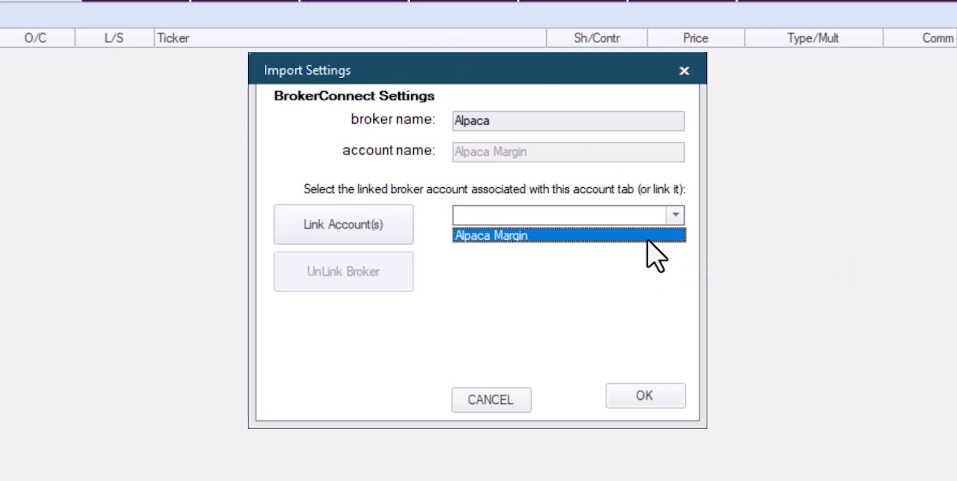
click(492, 235)
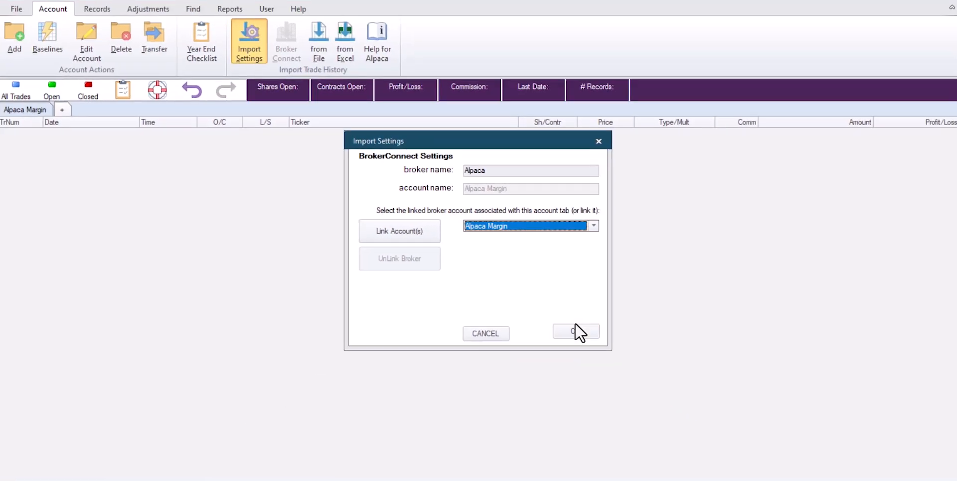
click(576, 333)
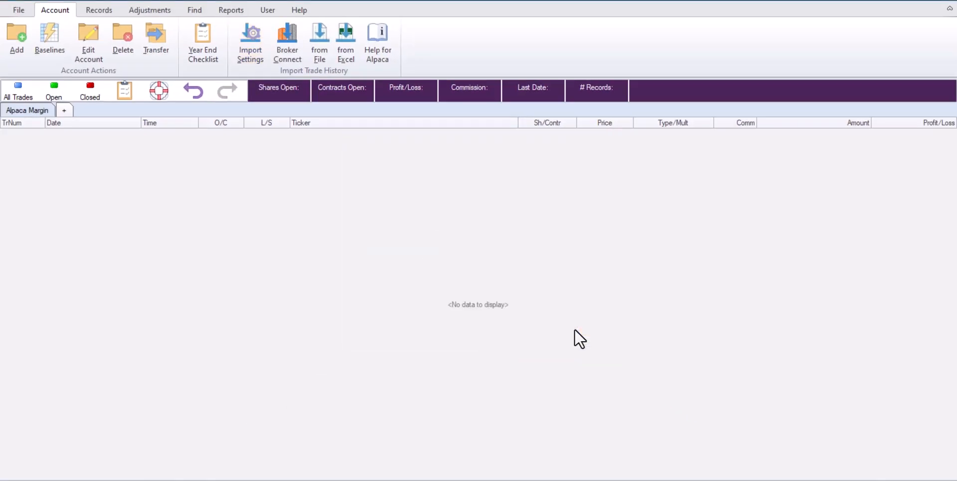
mouse_move(286, 36)
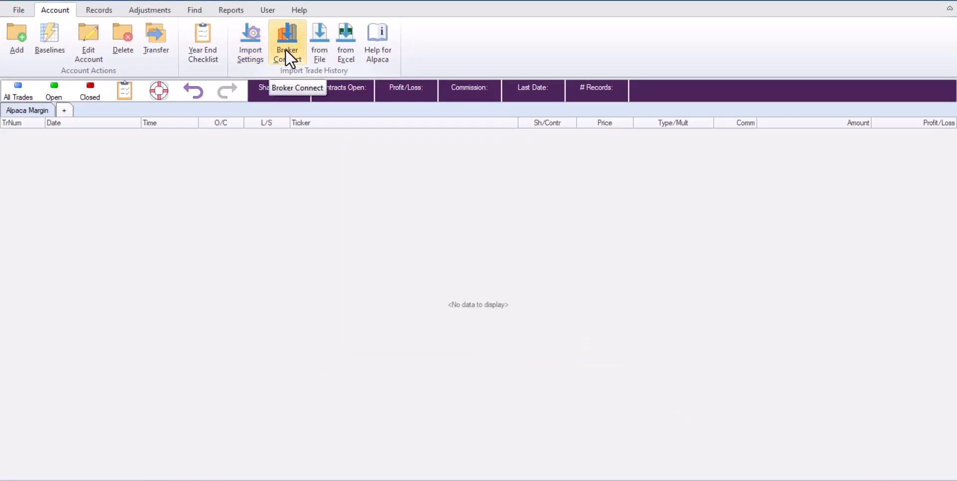
Run Broker Connect over the Max date range and save the 30 imported Alpaca records.
click(287, 36)
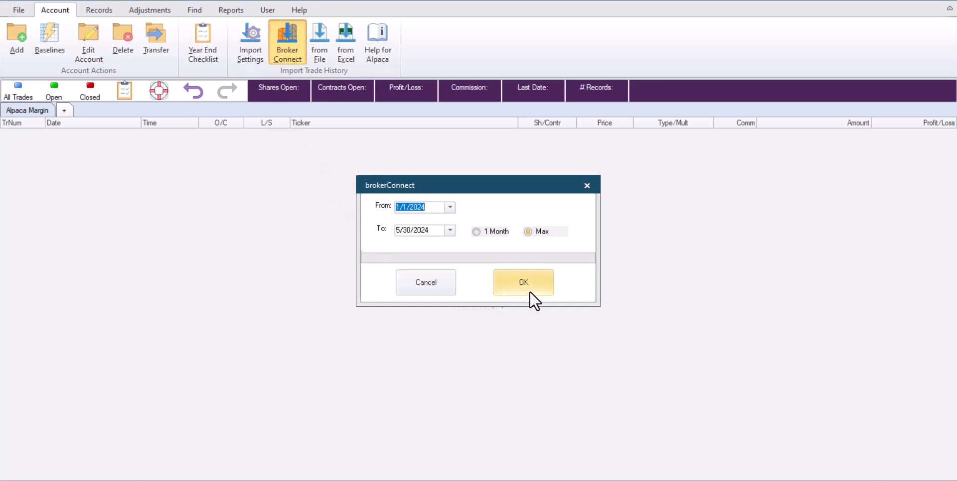
click(523, 282)
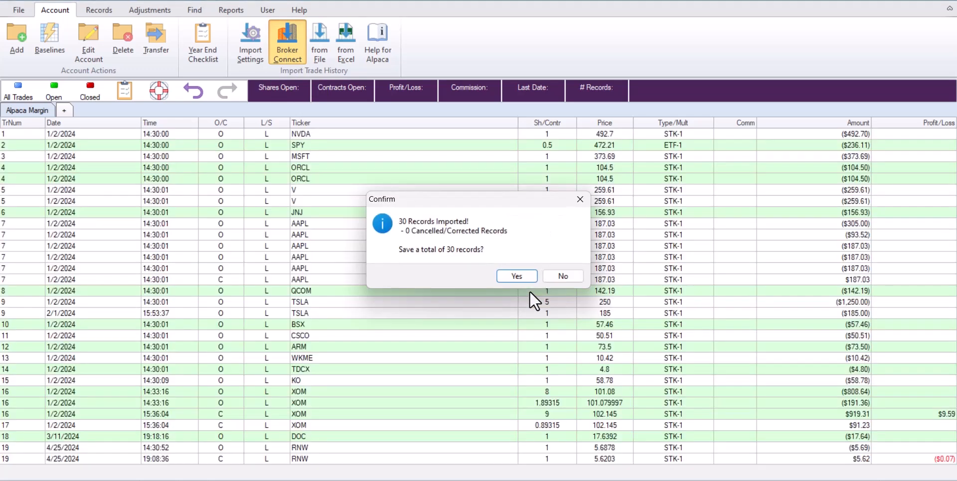
click(516, 276)
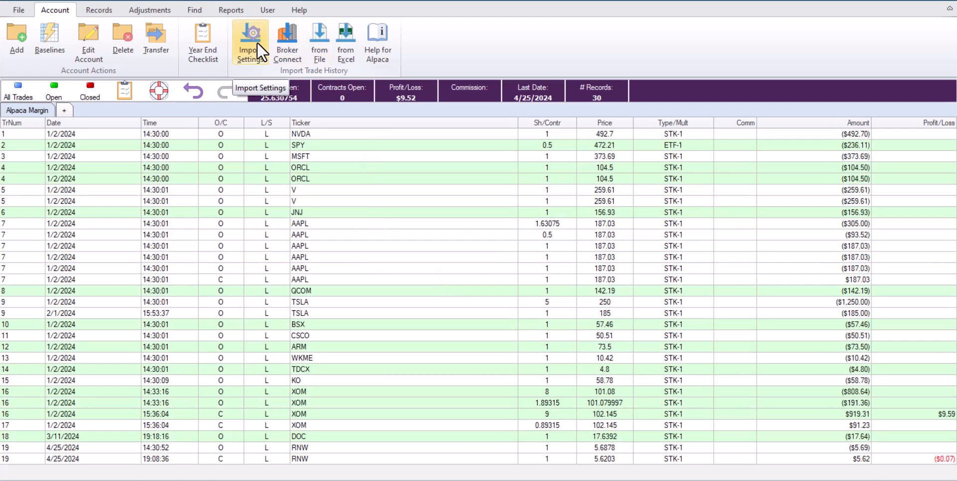
UnLink the broker in Import Settings and acknowledge the 'broker has been removed' message.
click(250, 35)
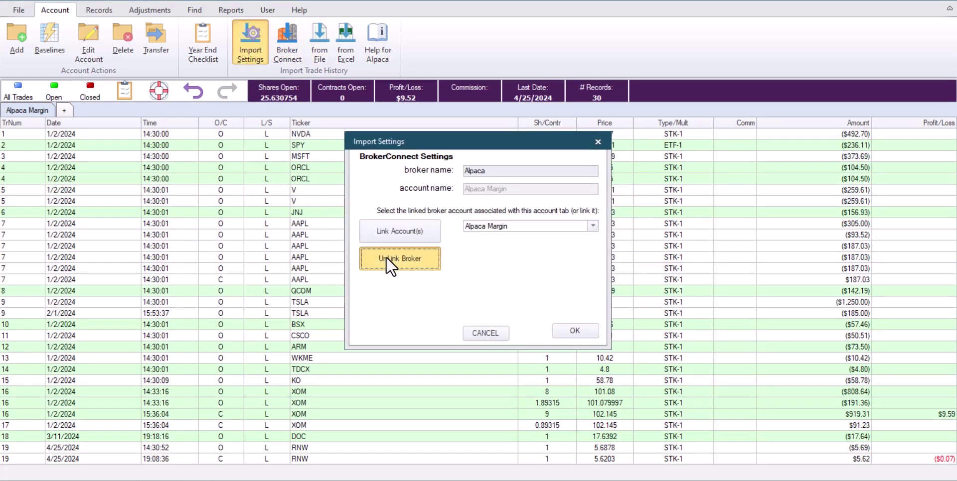
click(400, 258)
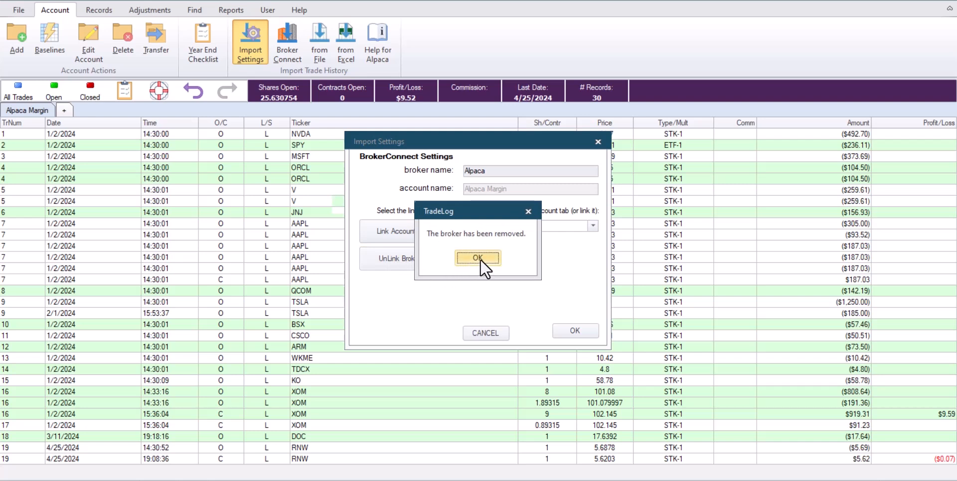
click(477, 257)
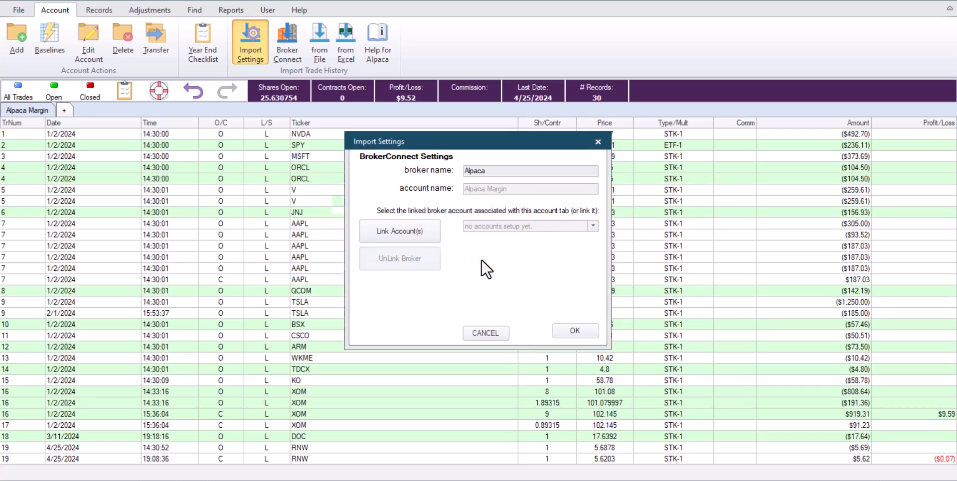